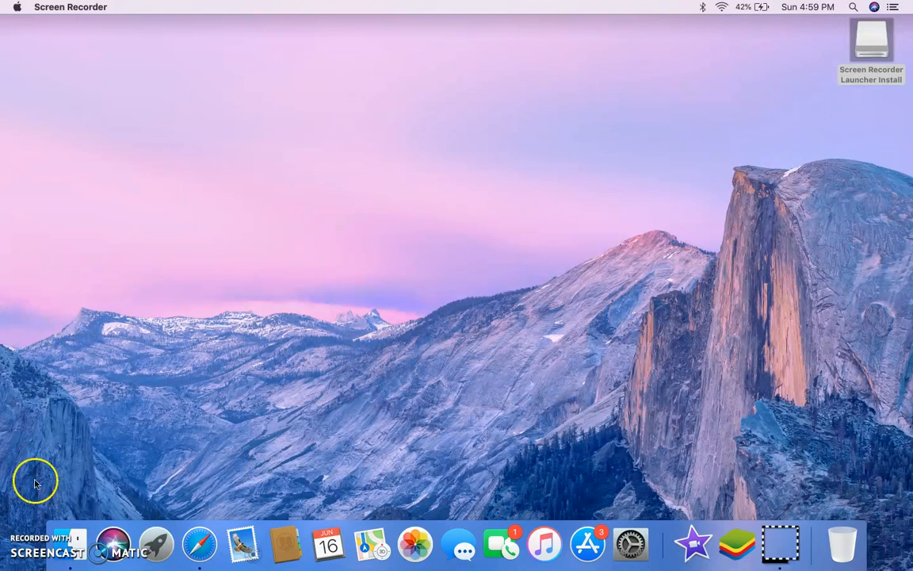
pyautogui.moveTo(162, 485)
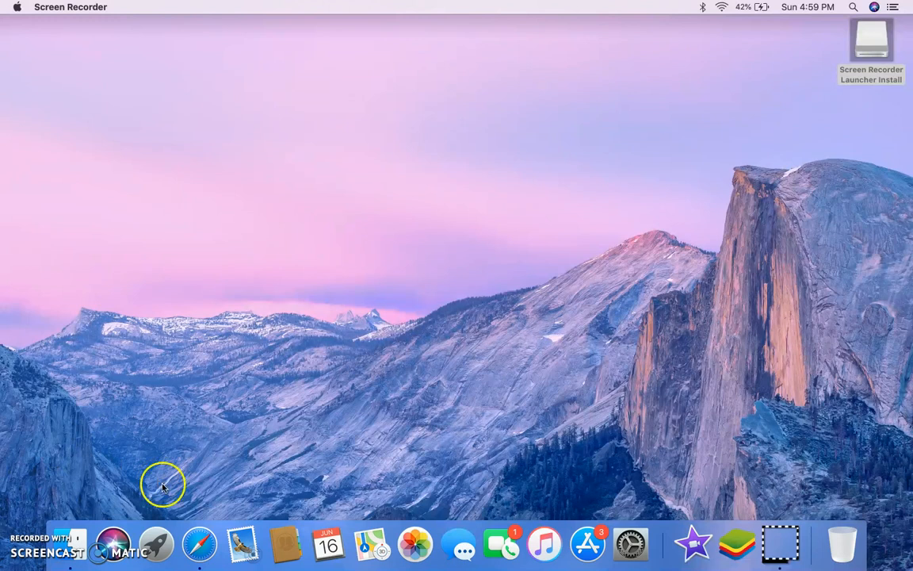
pyautogui.moveTo(219, 547)
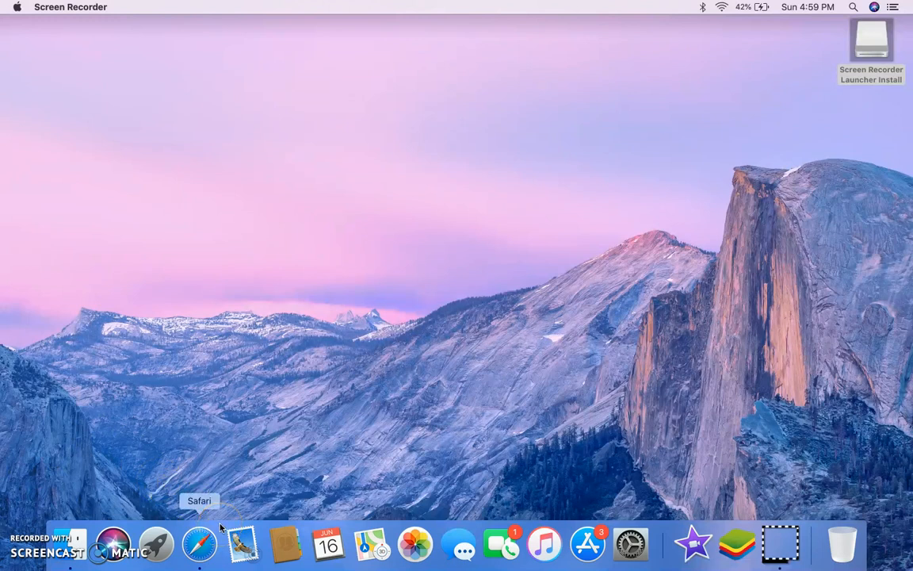
# - Search Google for "bluestacks" in Safari and go to the official BlueStacks result
pyautogui.click(196, 552)
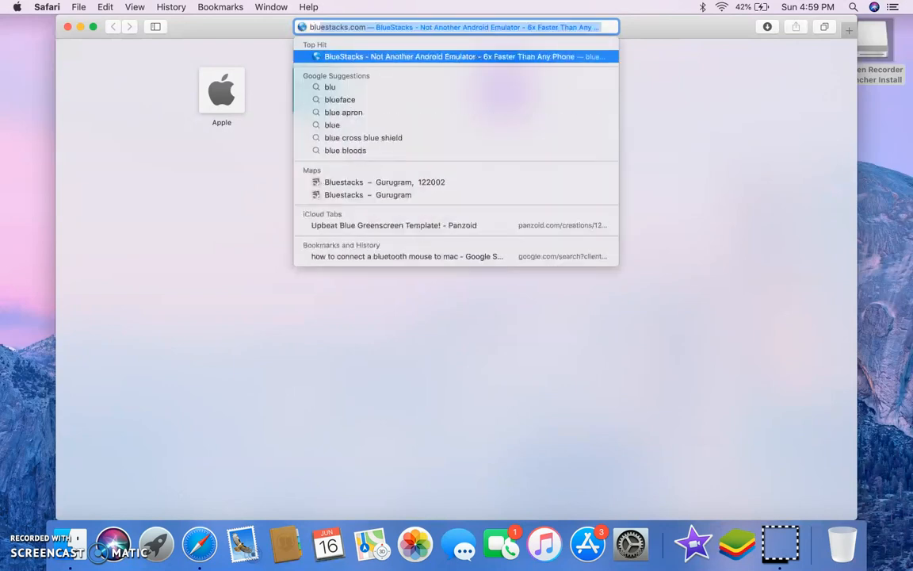
pyautogui.write('bluest')
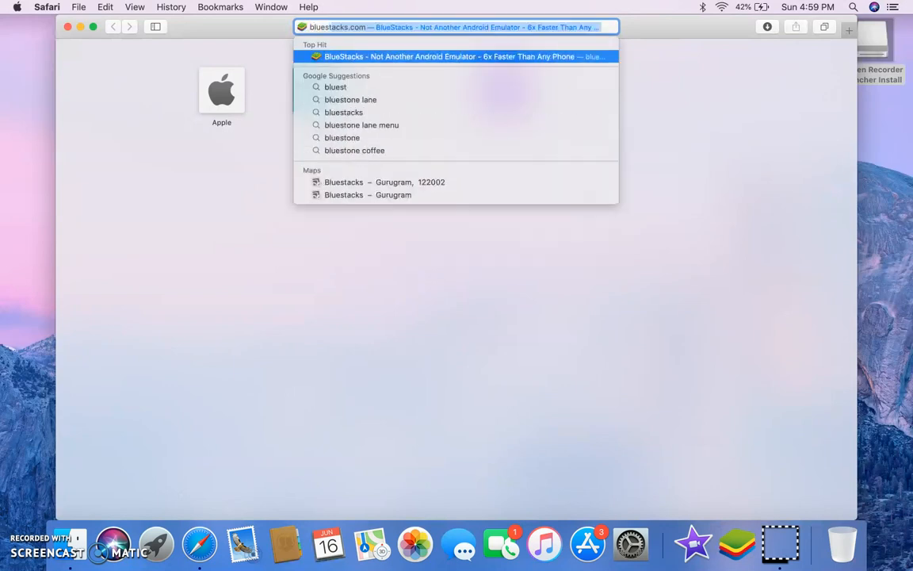
pyautogui.write('bluestacks')
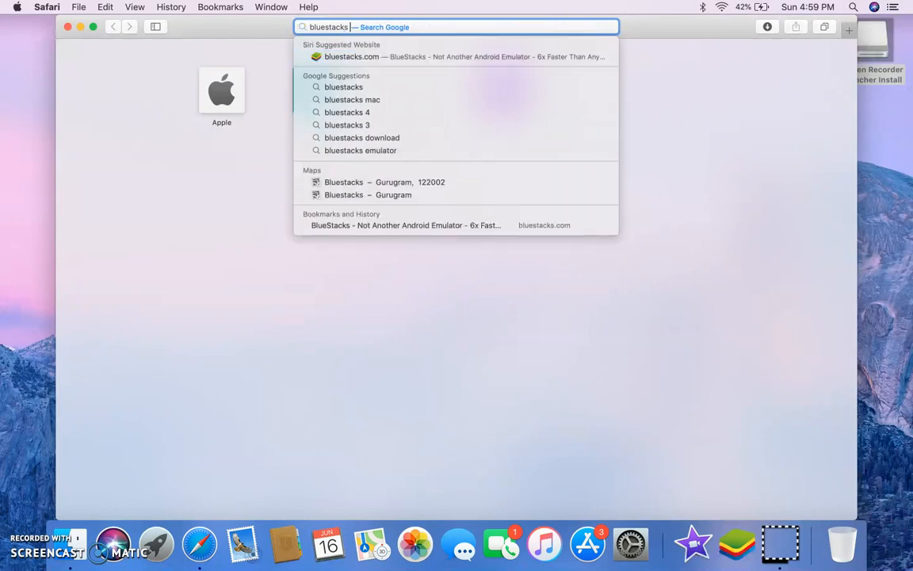
pyautogui.press('Return')
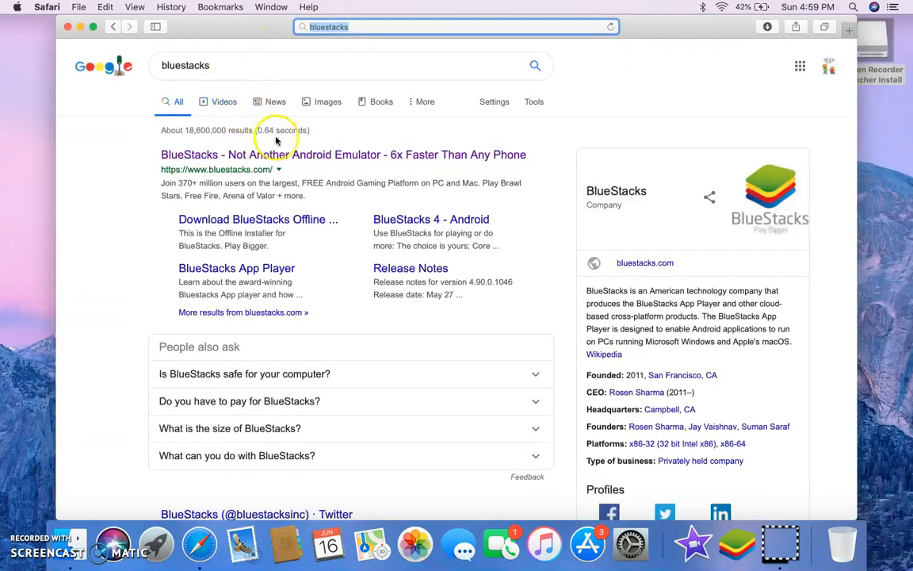
pyautogui.click(323, 156)
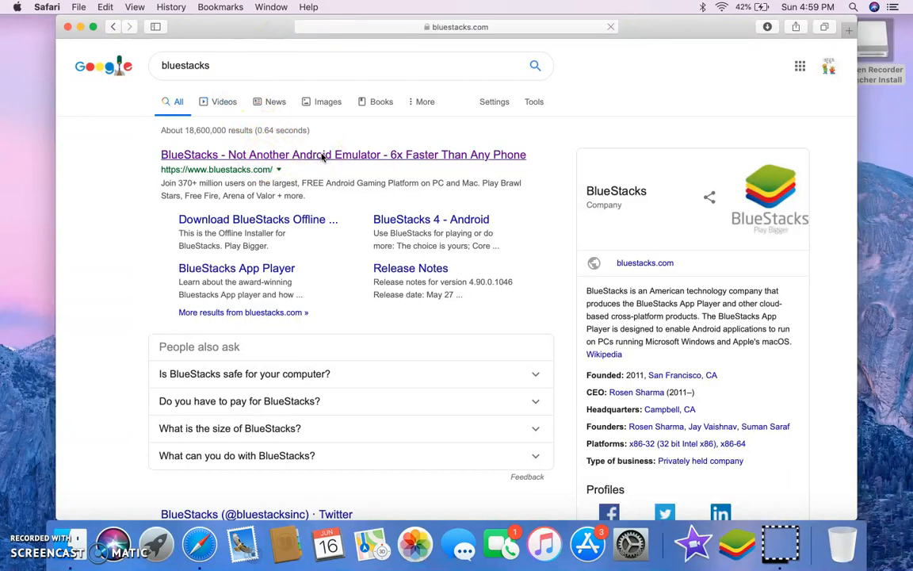
pyautogui.click(323, 156)
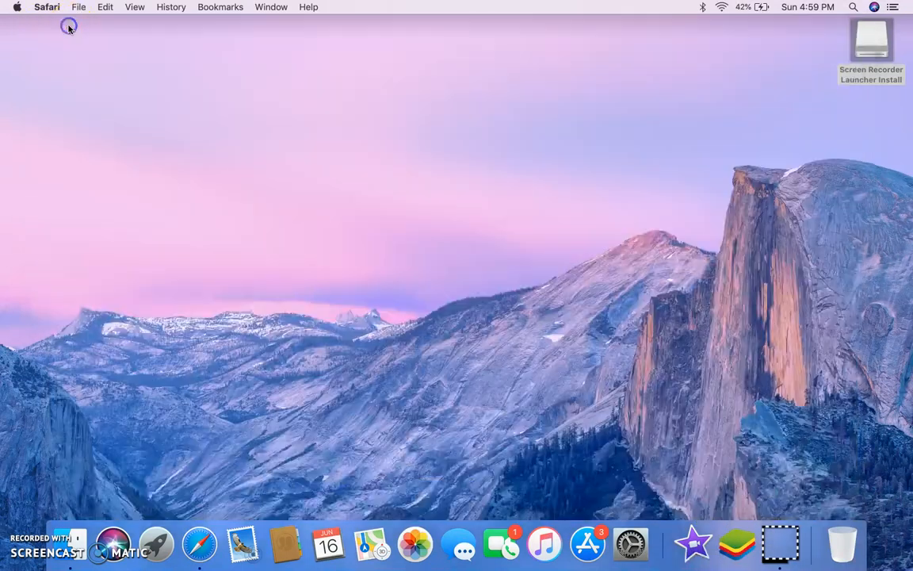
# - Launch BlueStacks from the Dock so its engine starts and Google Play loads
pyautogui.click(735, 545)
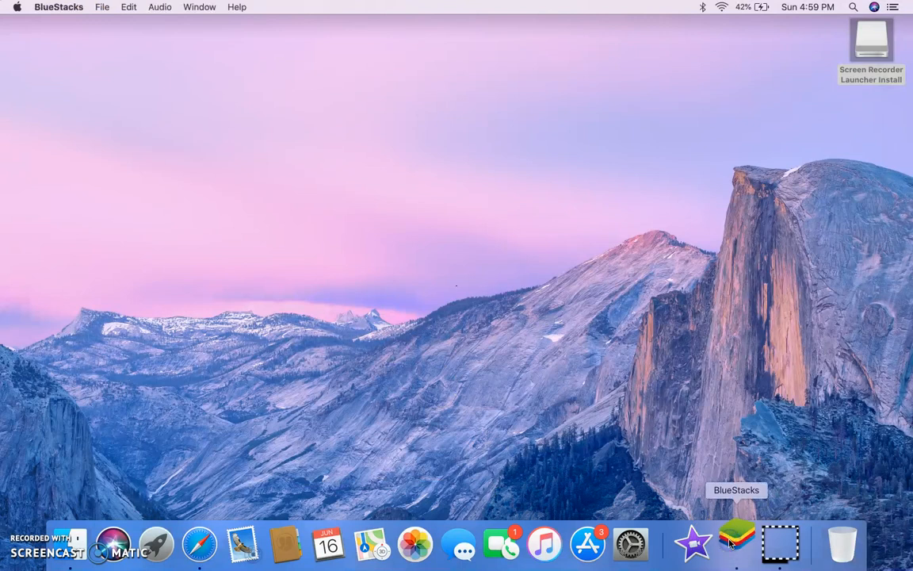
pyautogui.click(737, 545)
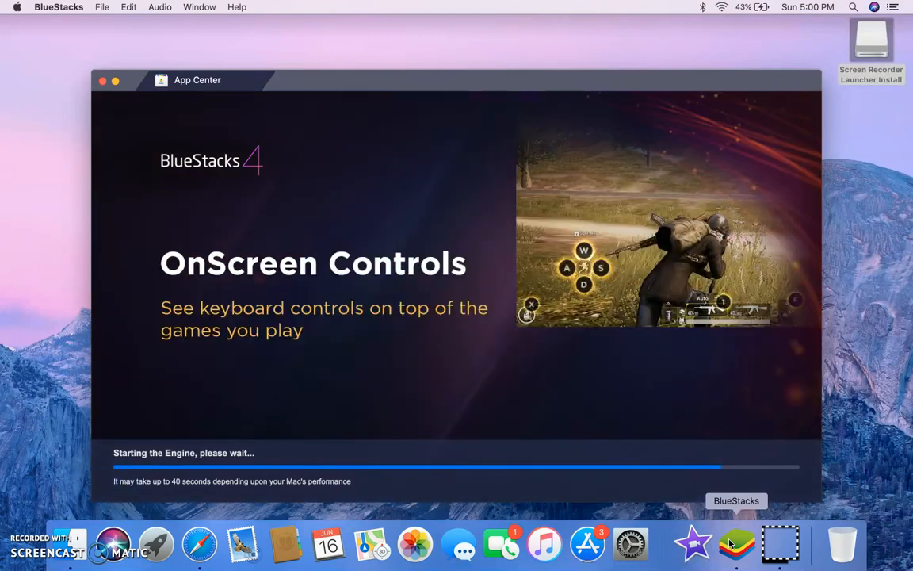
pyautogui.moveTo(831, 406)
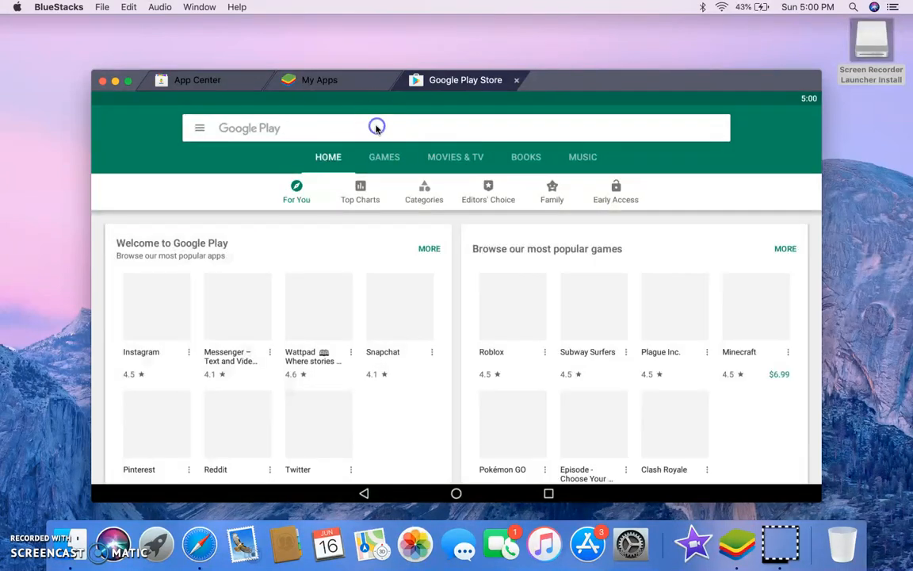
# - Search the Play Store for flipaclip and launch the FlipaClip app to its projects screen
pyautogui.click(376, 127)
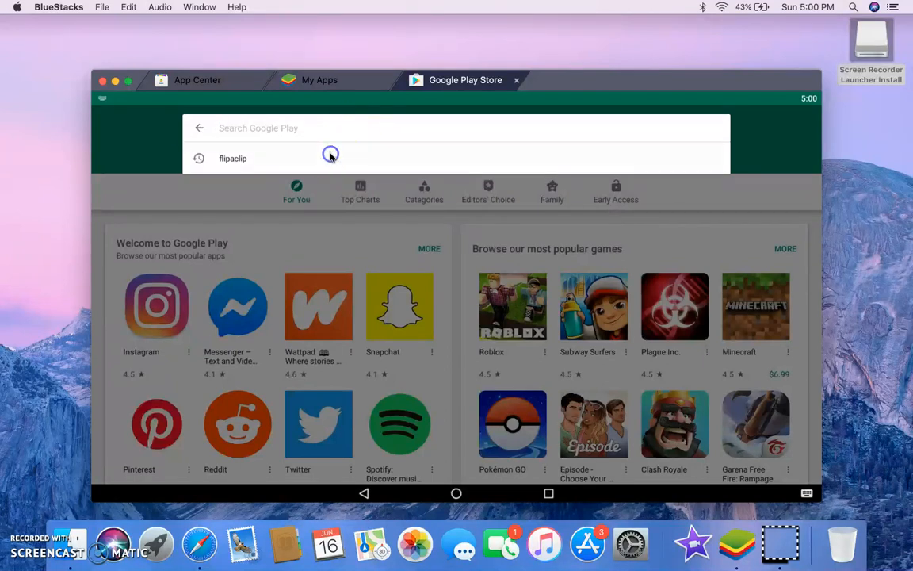
pyautogui.click(233, 159)
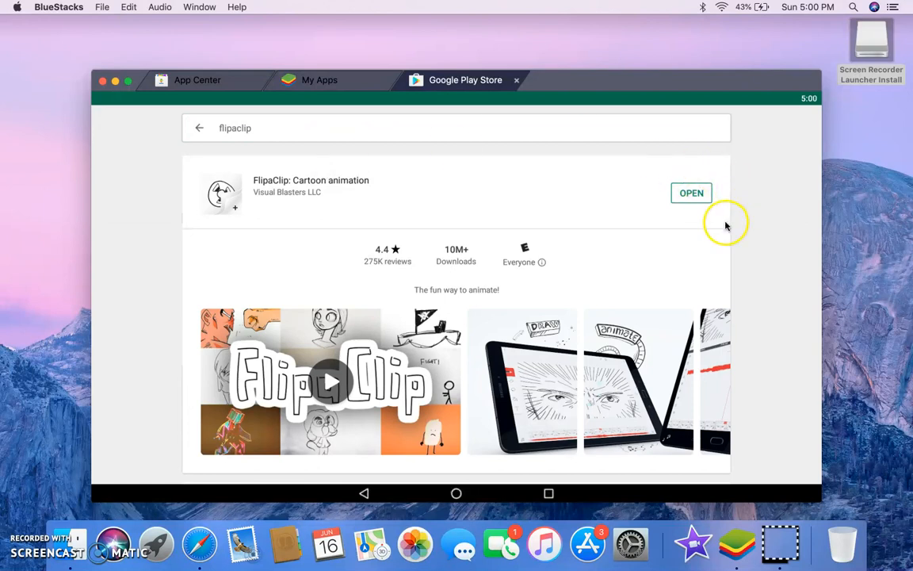
pyautogui.click(691, 194)
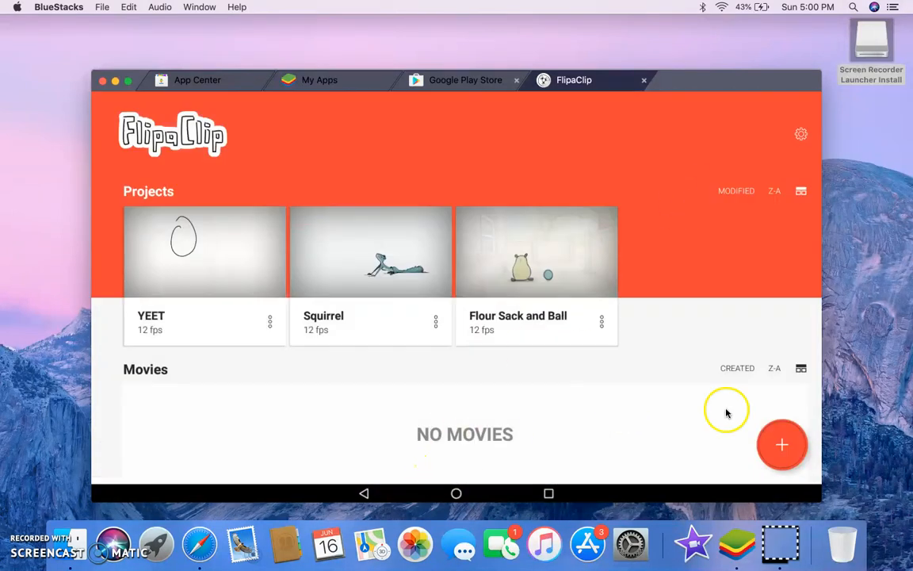
# - Create a new FlipaClip project named hhhh
pyautogui.click(781, 444)
pyautogui.write('hhhh')
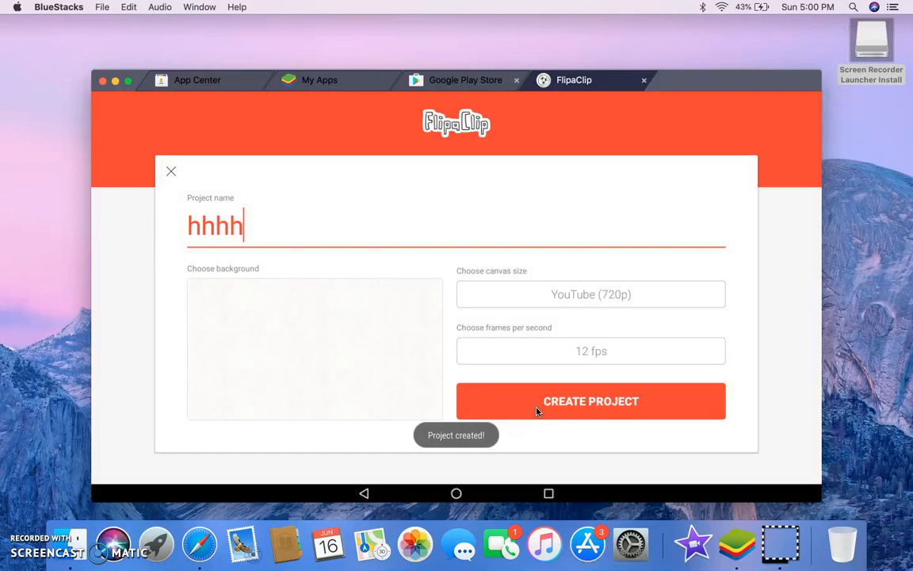
pyautogui.click(589, 400)
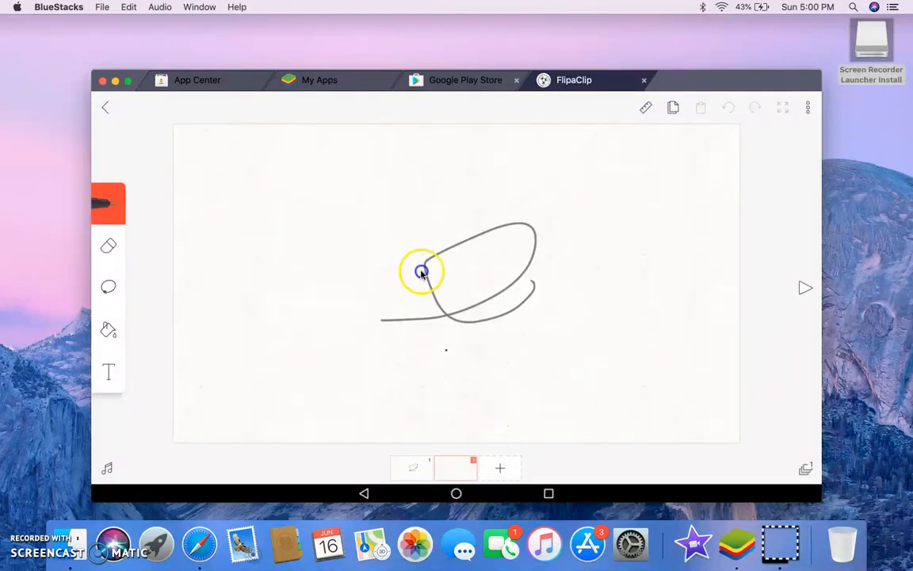
# - Add a second and third frame to the hhhh animation alongside the drawn strokes
pyautogui.click(500, 468)
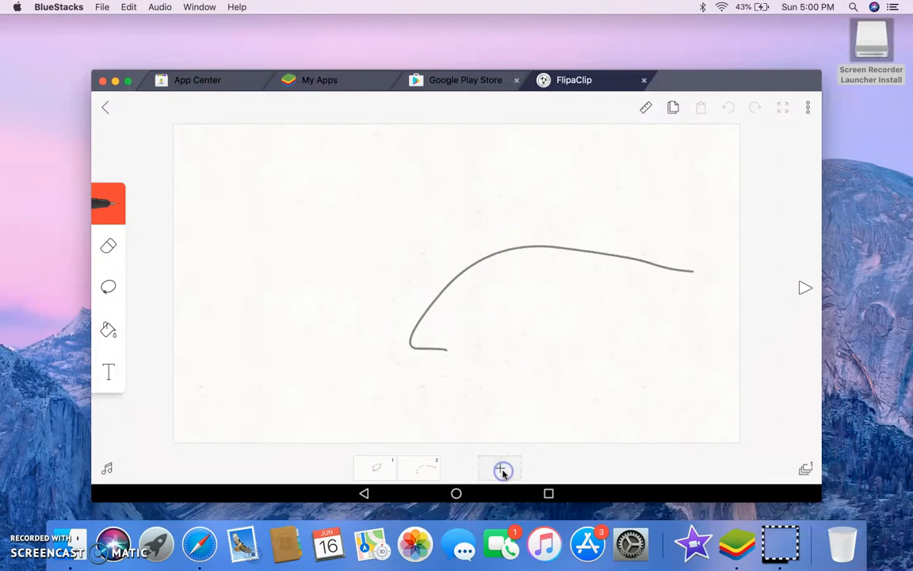
pyautogui.click(501, 469)
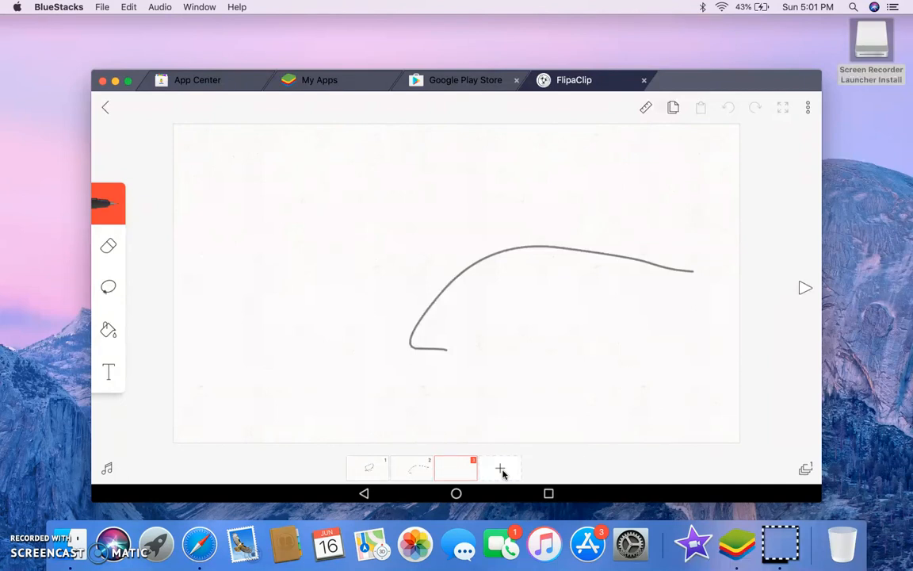
pyautogui.moveTo(156, 490)
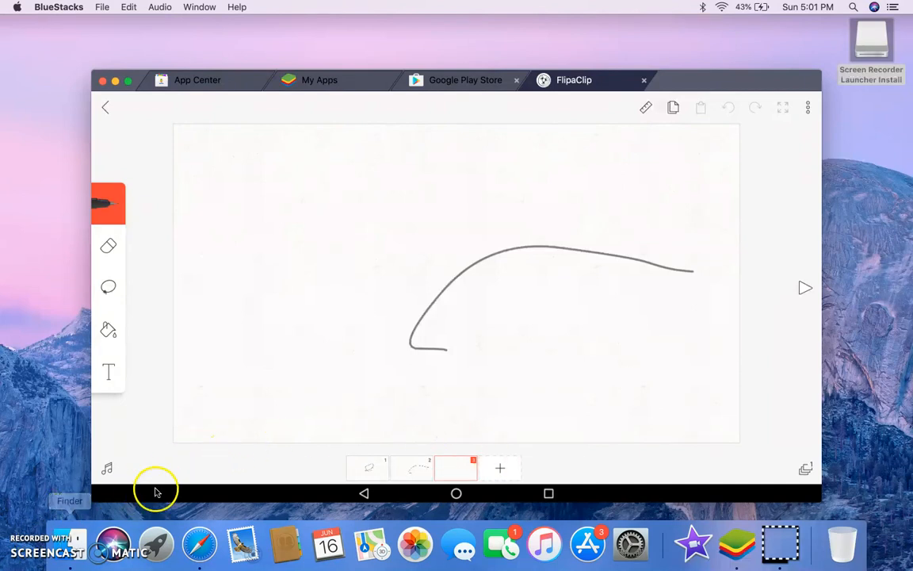